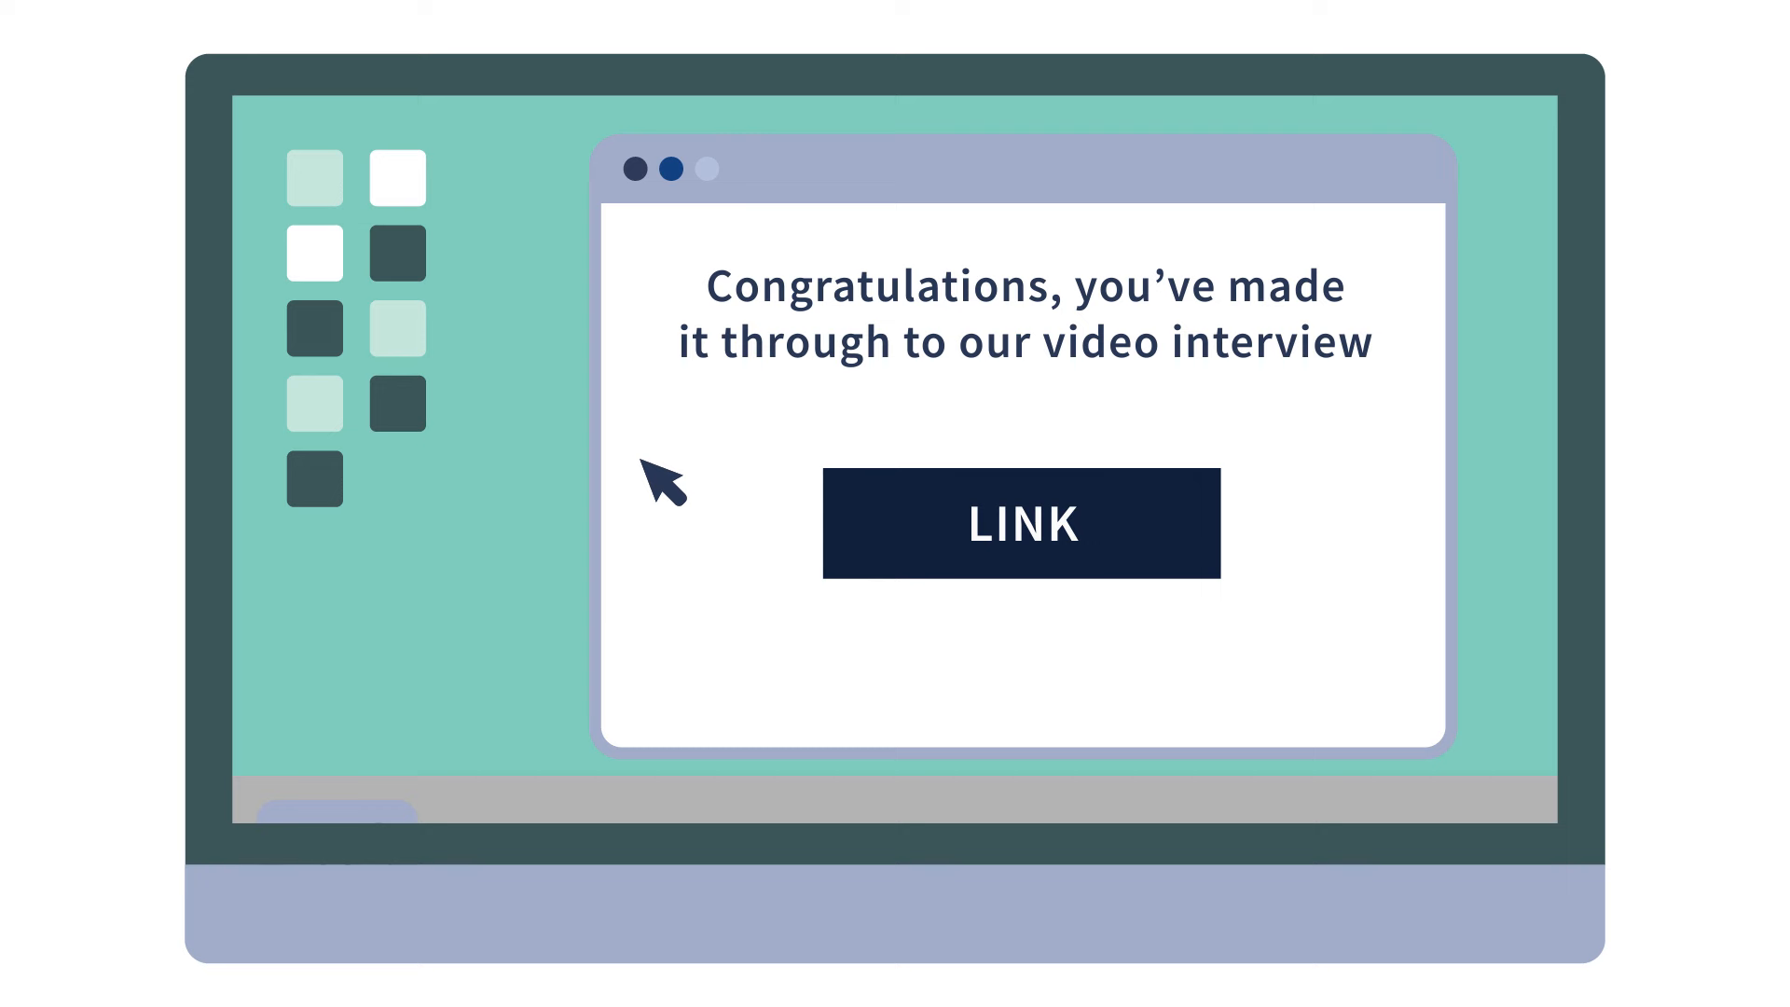
click(1019, 524)
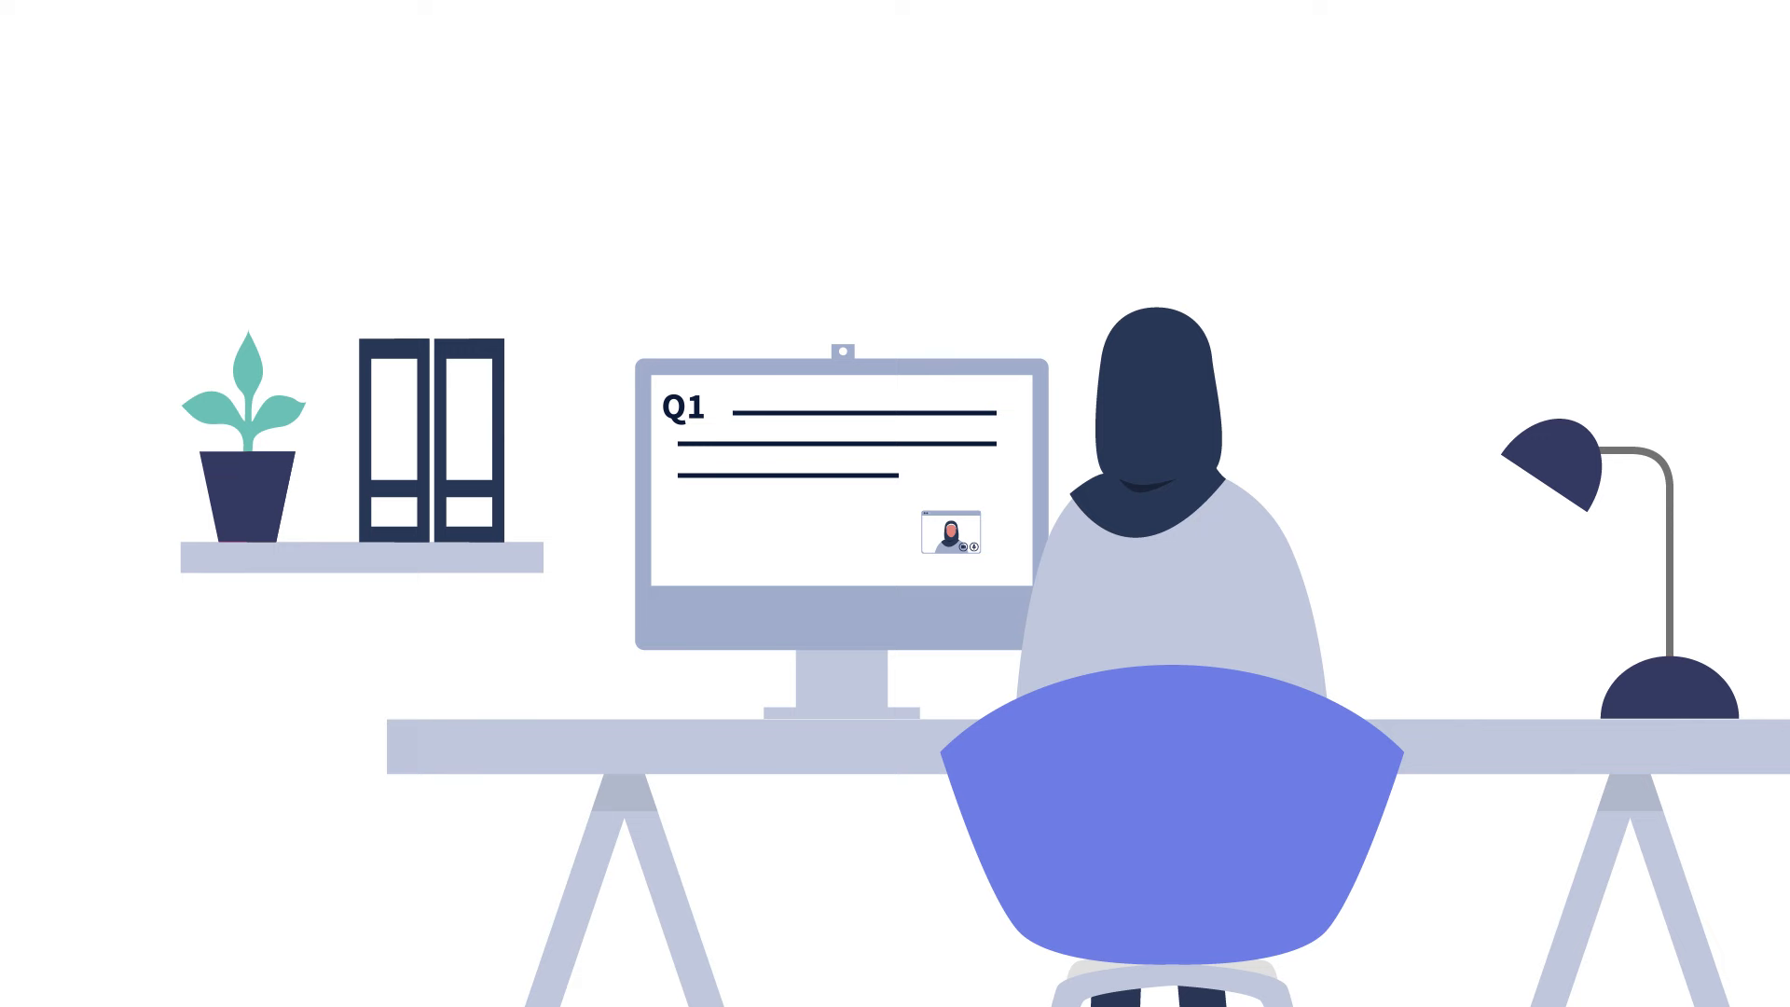